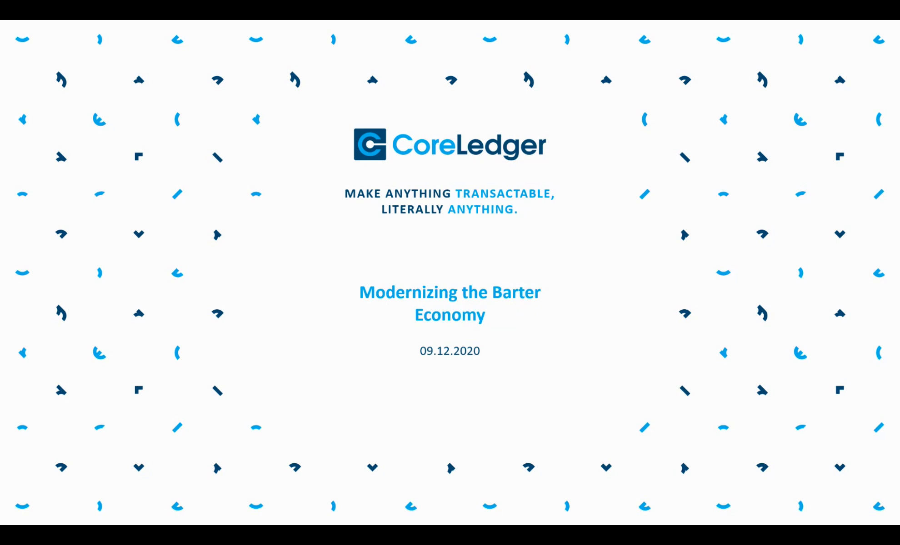
pyautogui.moveTo(265, 314)
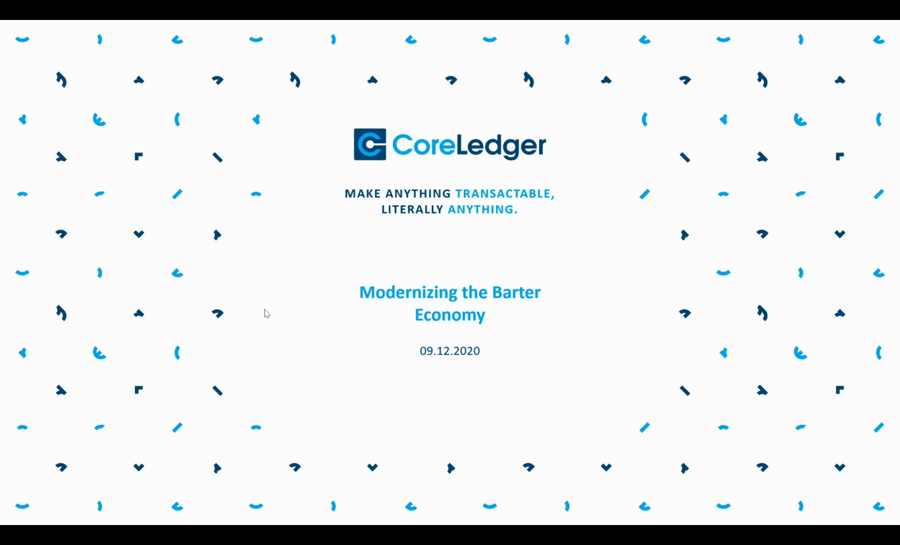
pyautogui.moveTo(242, 312)
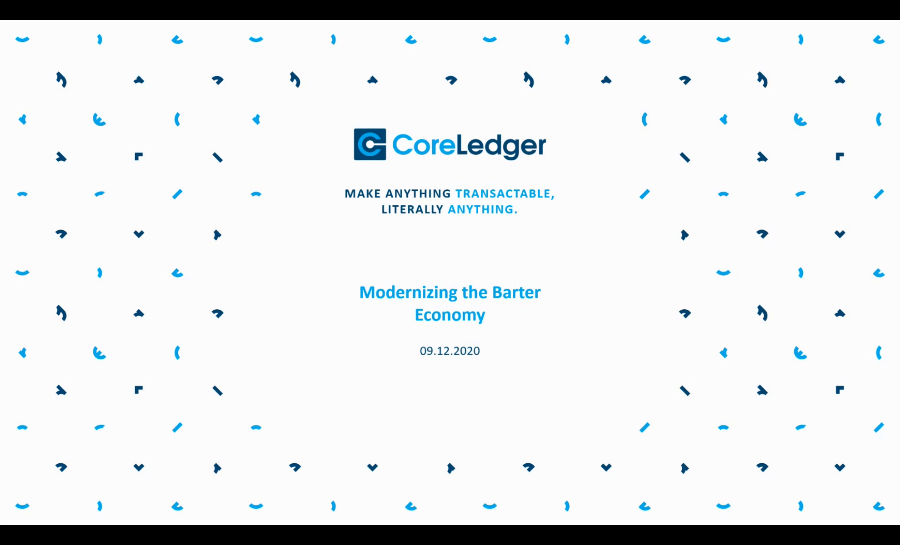
pyautogui.moveTo(407, 348)
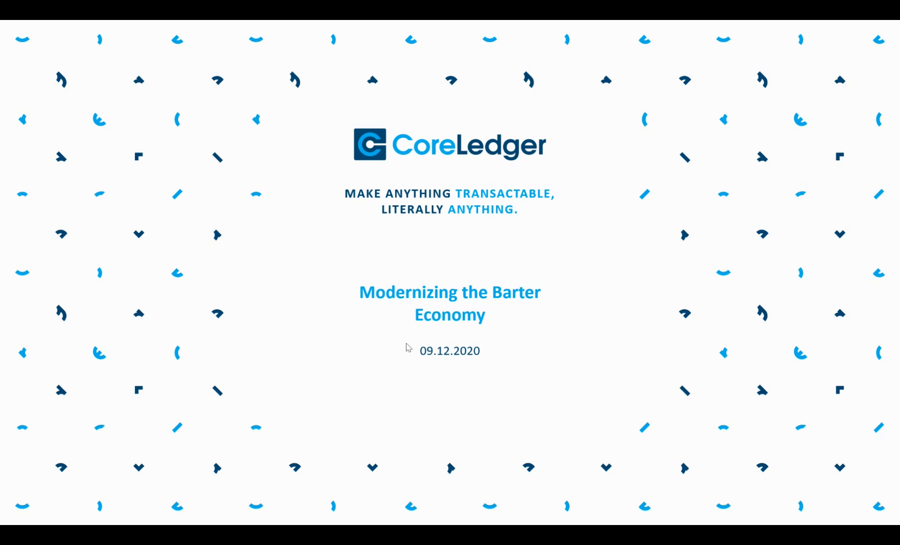